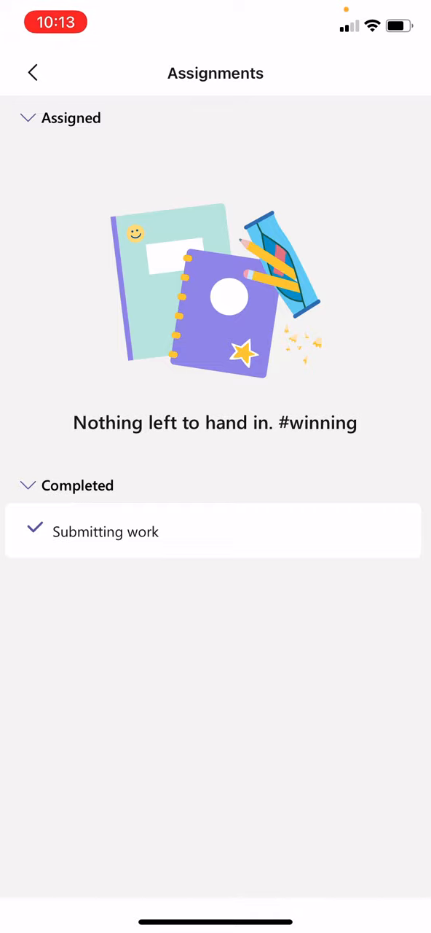
# - Open the completed 'Submitting work' assignment to view its handed-in image and date
pyautogui.click(104, 531)
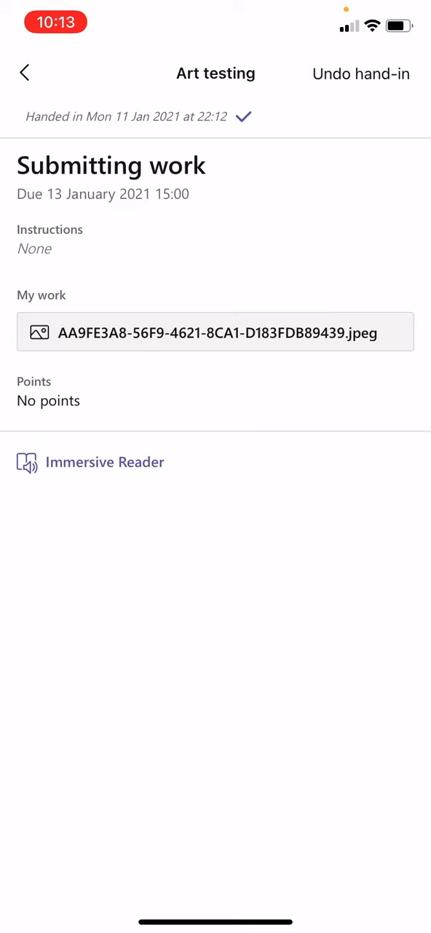
# - Undo the hand-in and bring up the Attach a resource choices via Add work
pyautogui.click(362, 73)
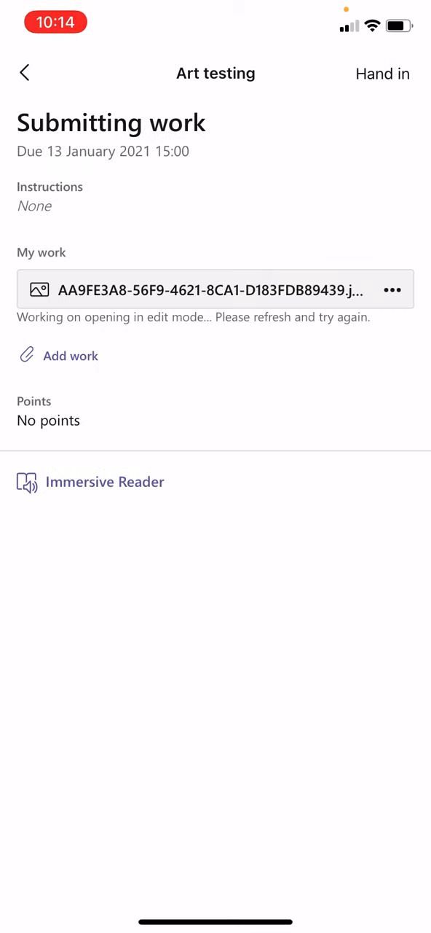
pyautogui.click(69, 356)
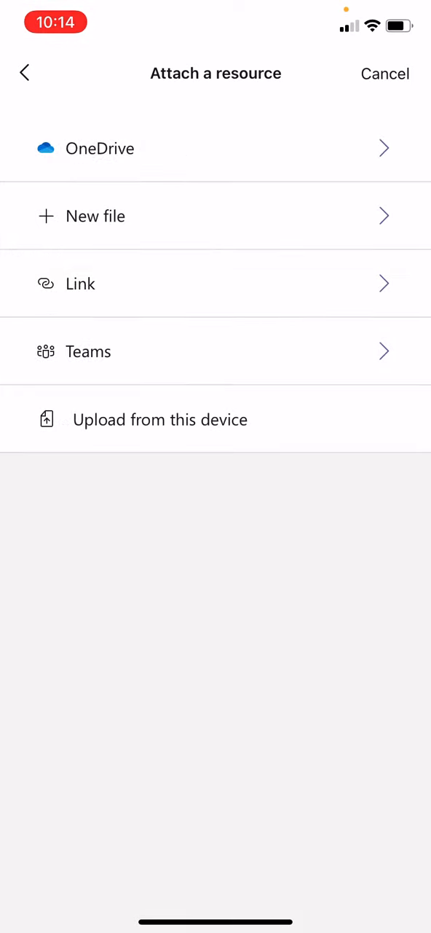
# - Choose Upload from this device, then Take Photo or Video to launch the camera
pyautogui.click(160, 419)
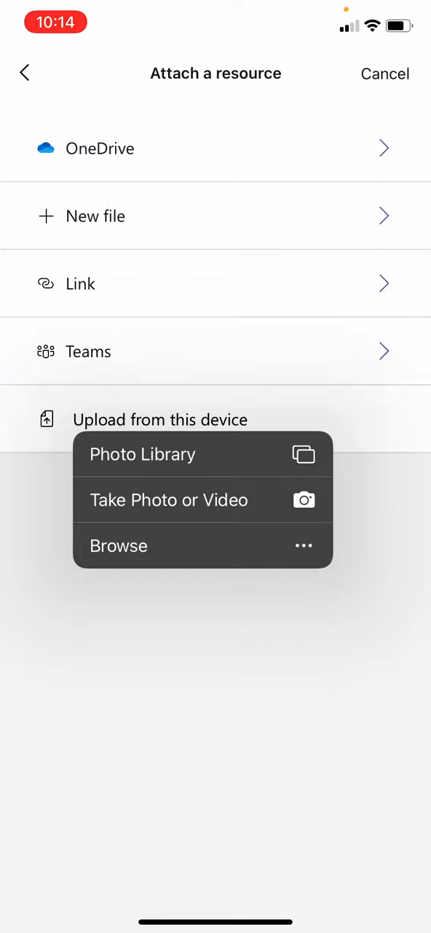
pyautogui.click(169, 500)
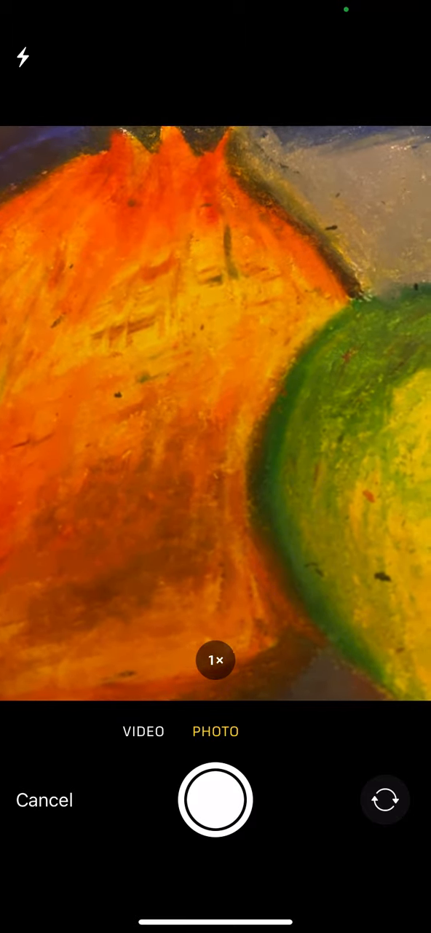
# - Capture the pastel fruit drawing and accept it, attaching it as image 11.jpg
pyautogui.click(215, 798)
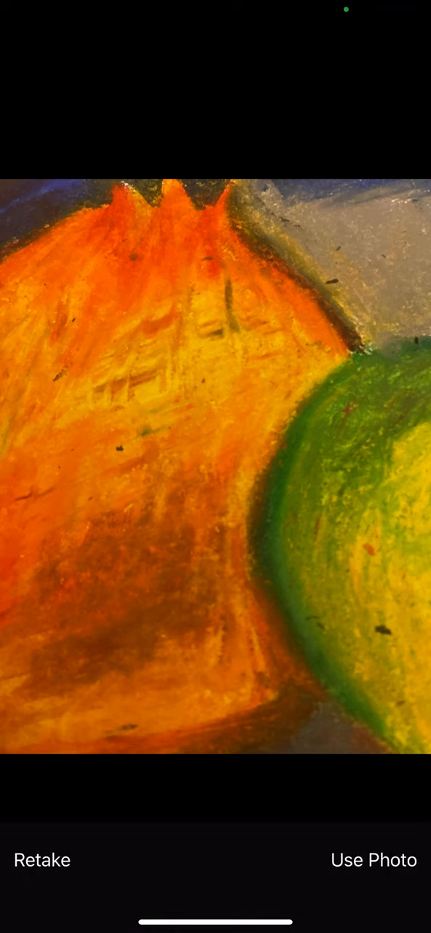
pyautogui.click(373, 860)
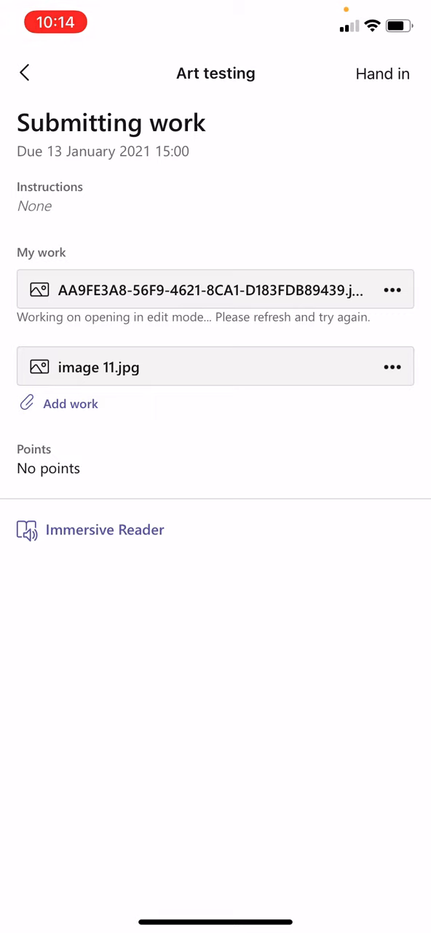
# - Hand in 'Submitting work' with both images, then go back to the Assignments list
pyautogui.click(382, 73)
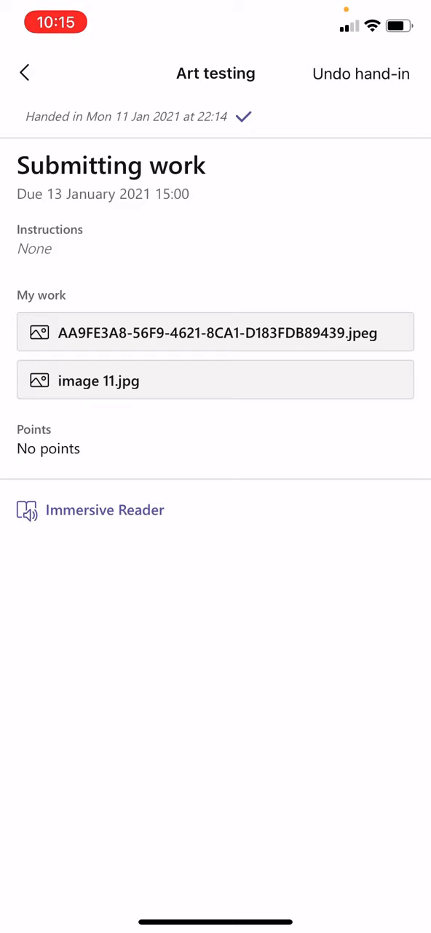
pyautogui.click(23, 73)
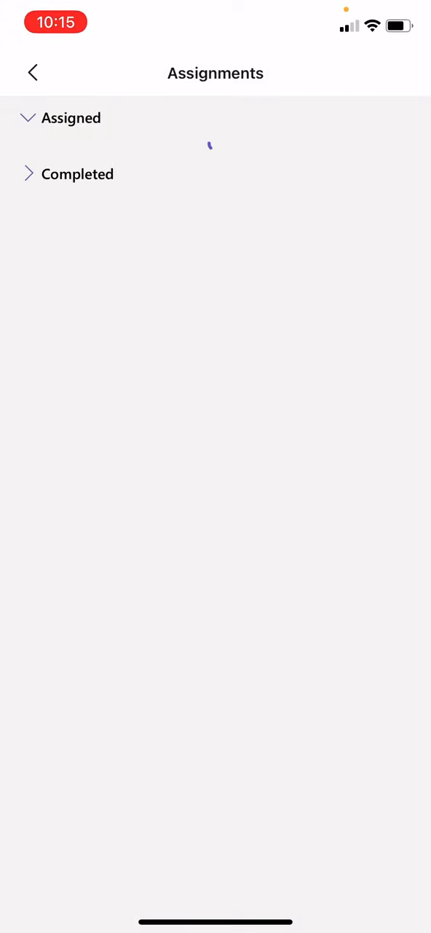